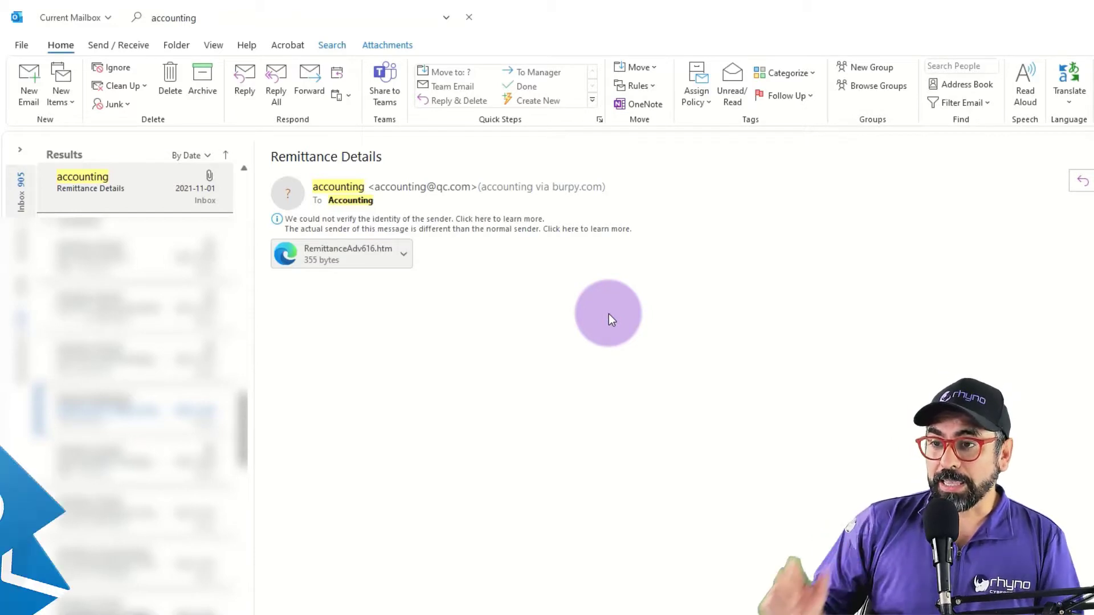
mouse_move(511, 300)
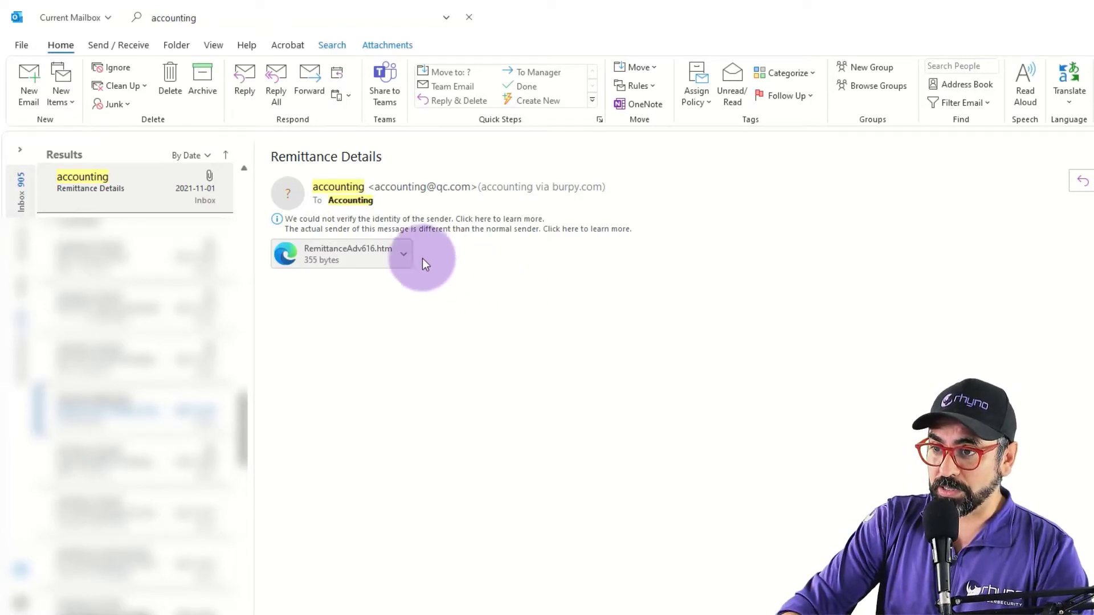
Peek at the attachment's actions on the Remittance Details email without choosing one
click(402, 253)
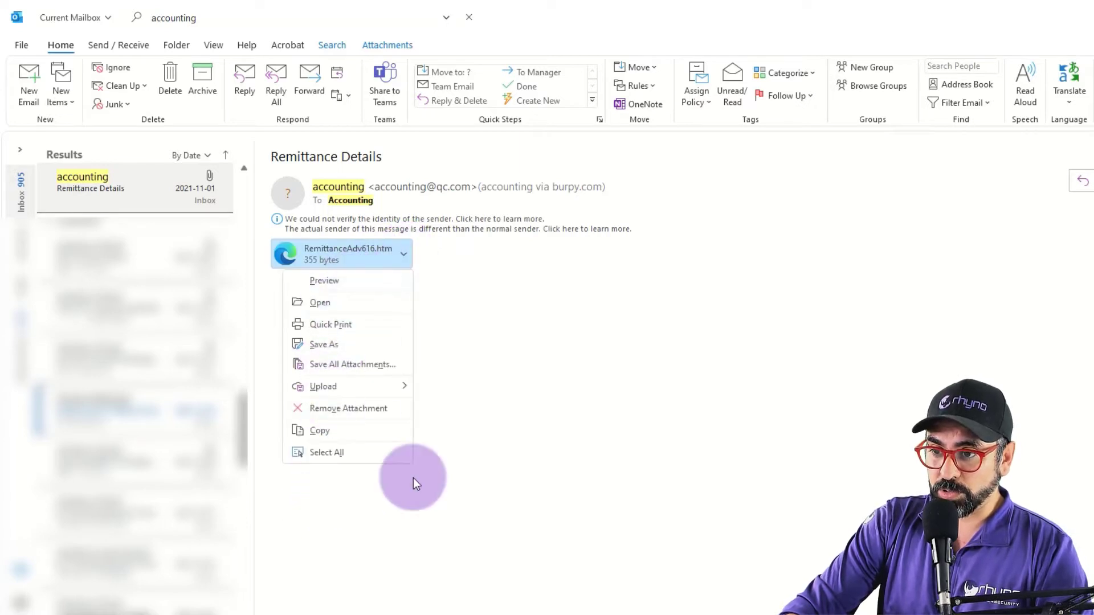
click(448, 265)
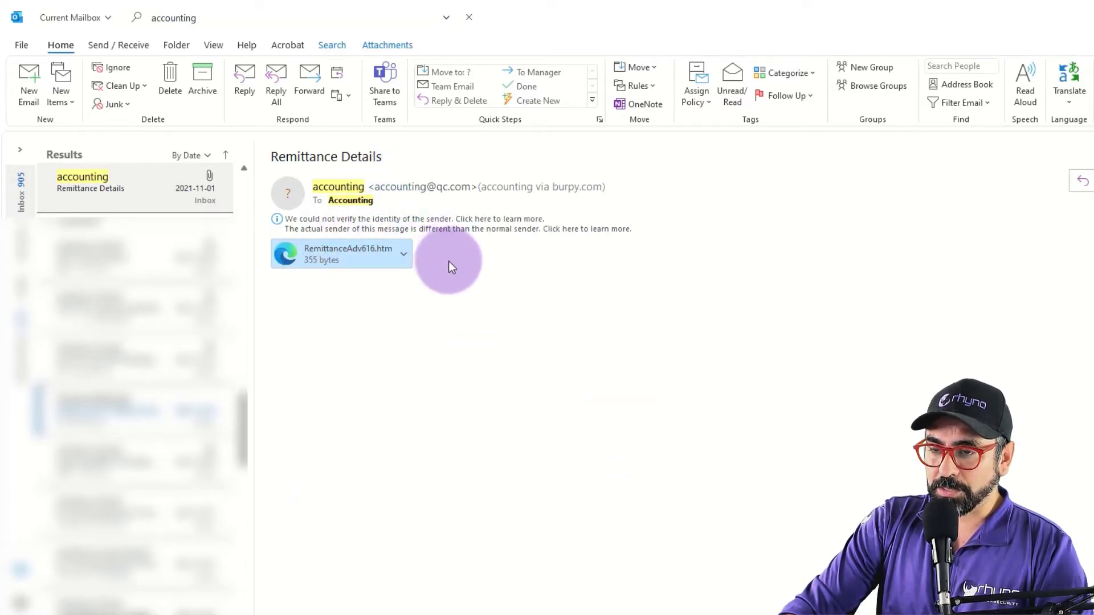
mouse_move(460, 322)
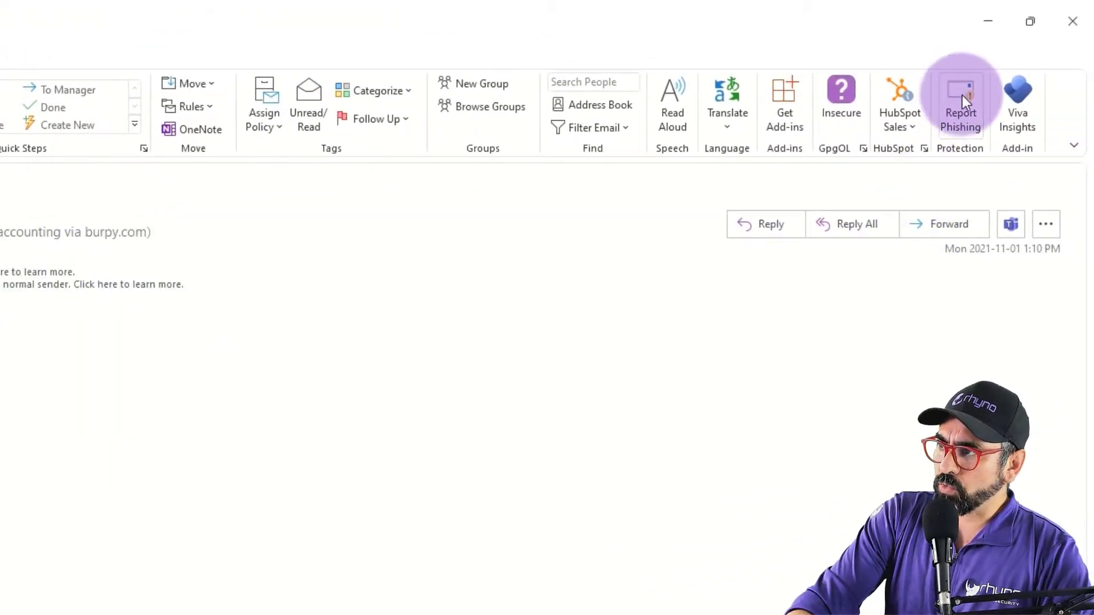
mouse_move(959, 105)
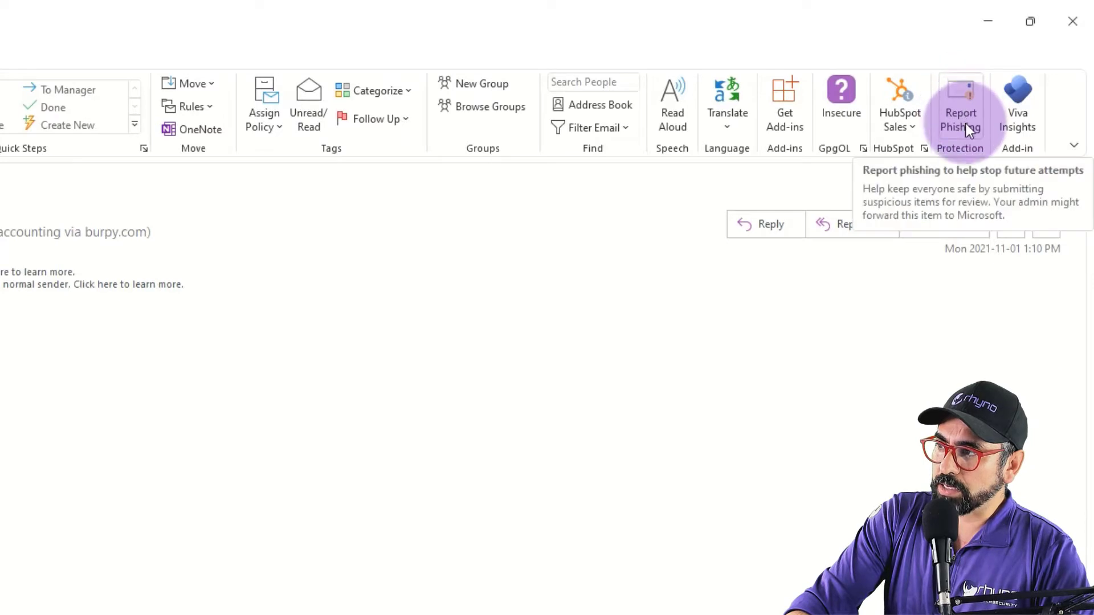
mouse_move(960, 111)
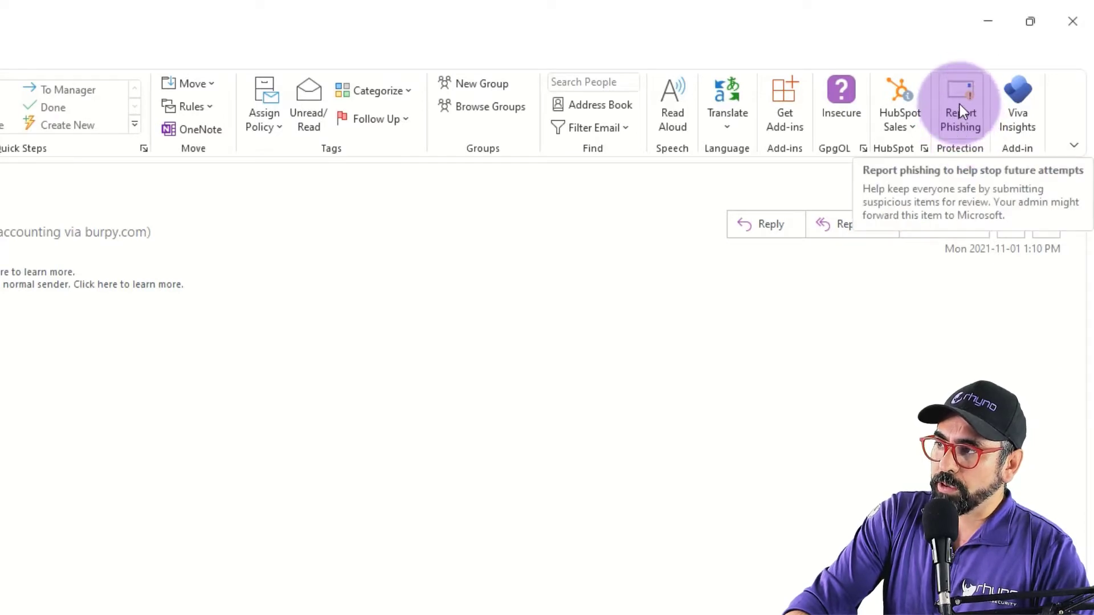
Report the Remittance Details email to Microsoft as phishing via Report Phishing
click(959, 105)
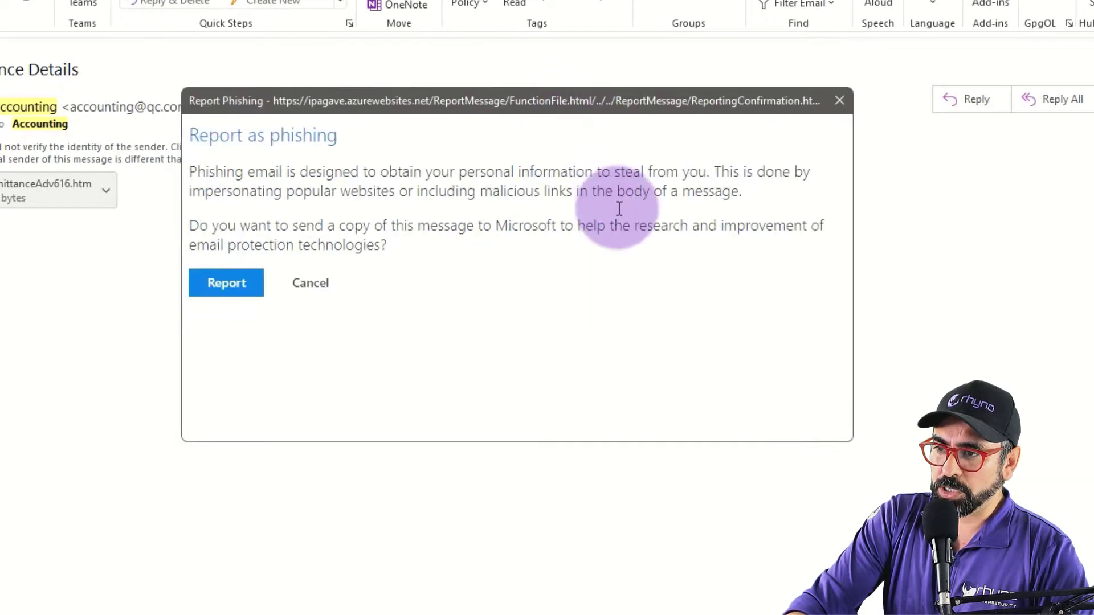
mouse_move(408, 303)
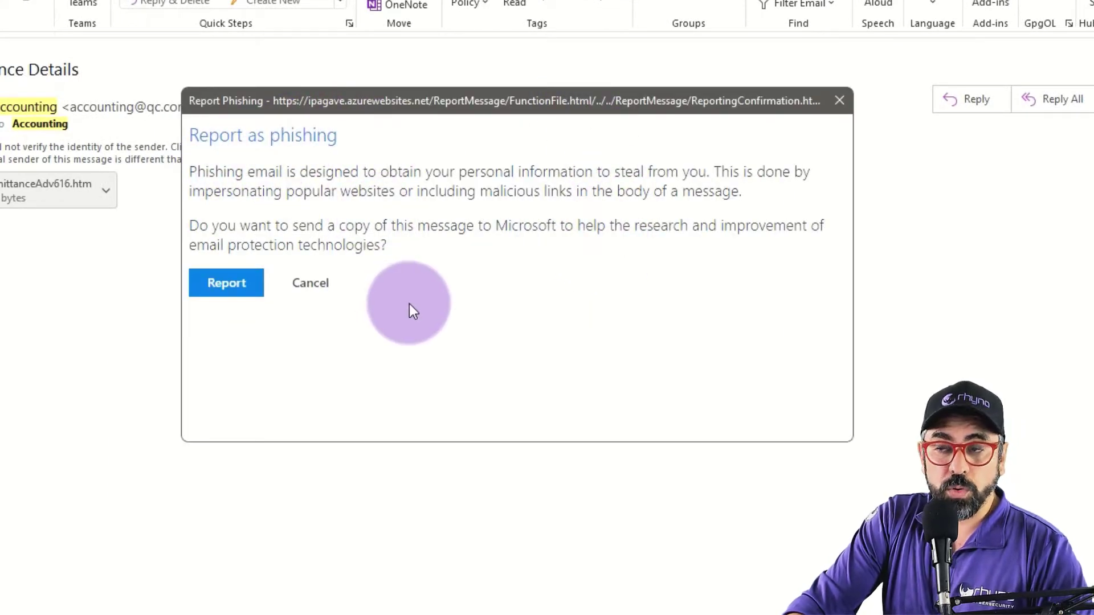
click(225, 283)
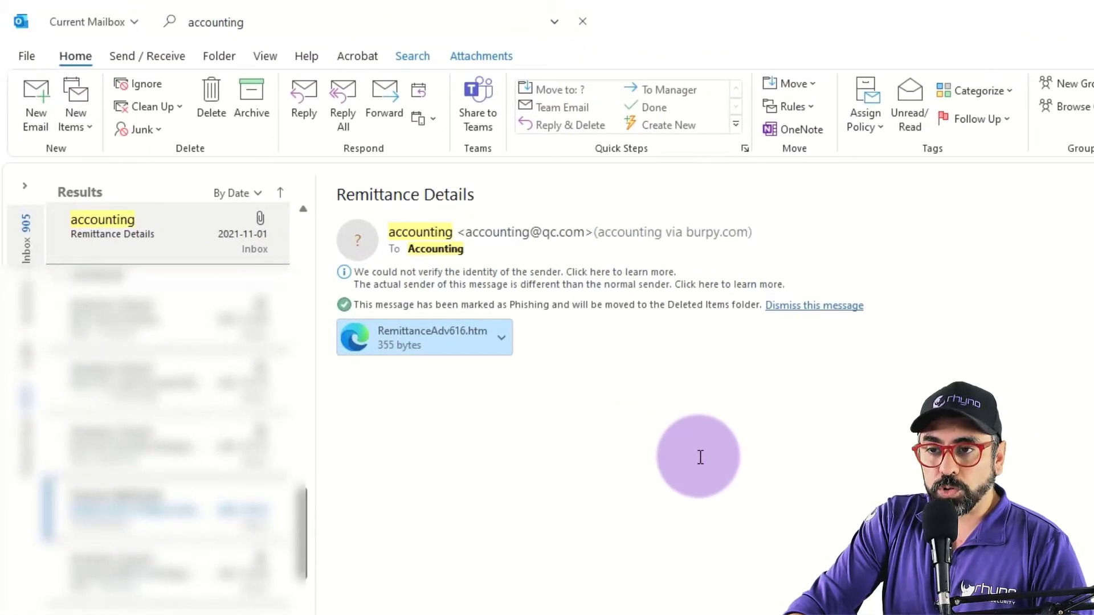
mouse_move(160, 133)
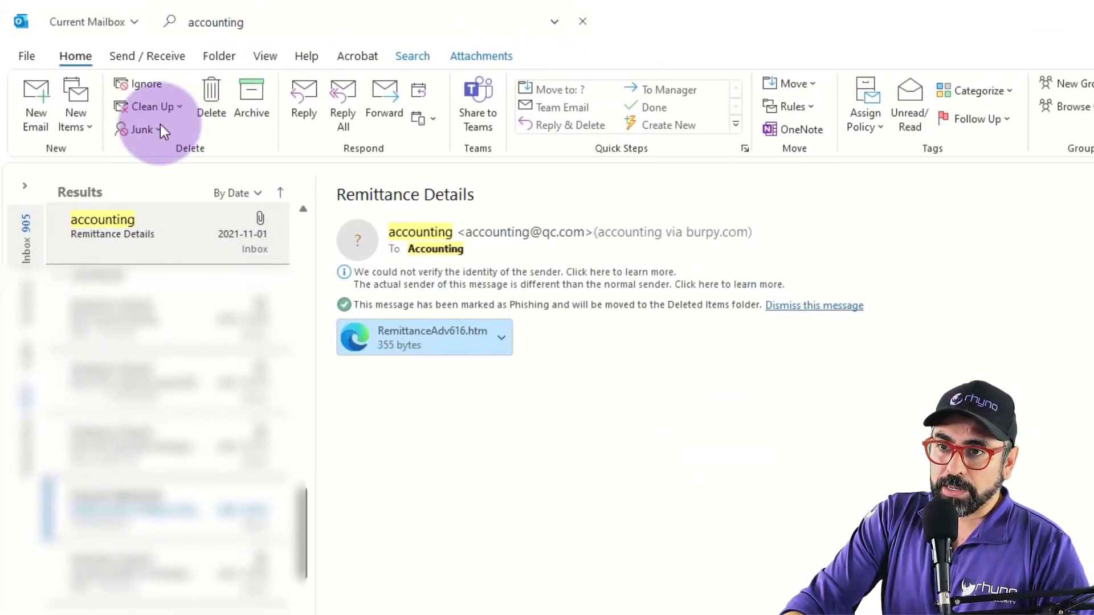
click(140, 130)
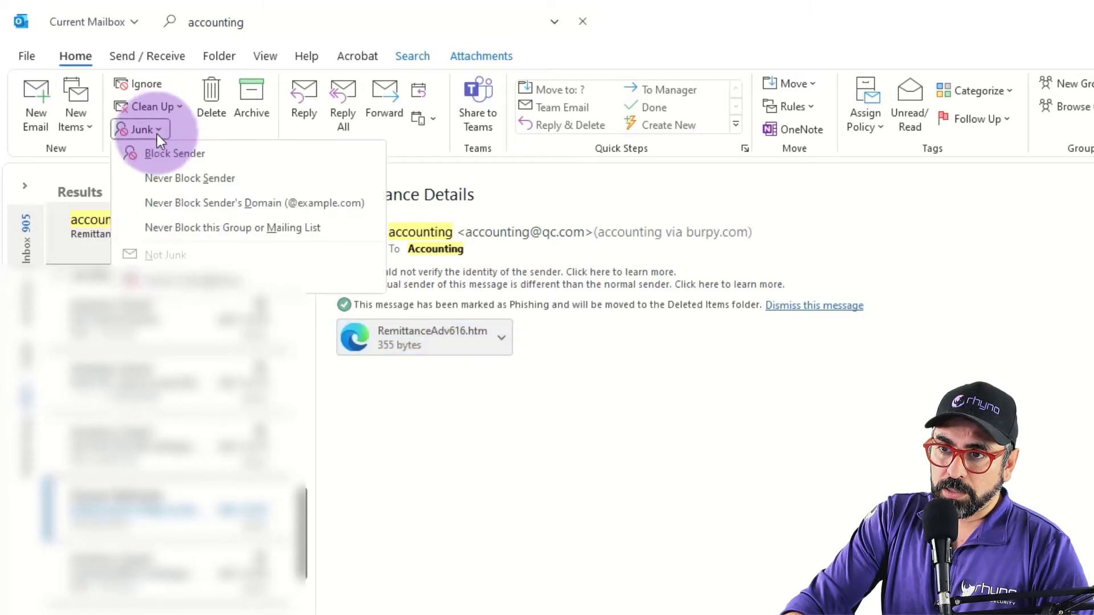
click(170, 153)
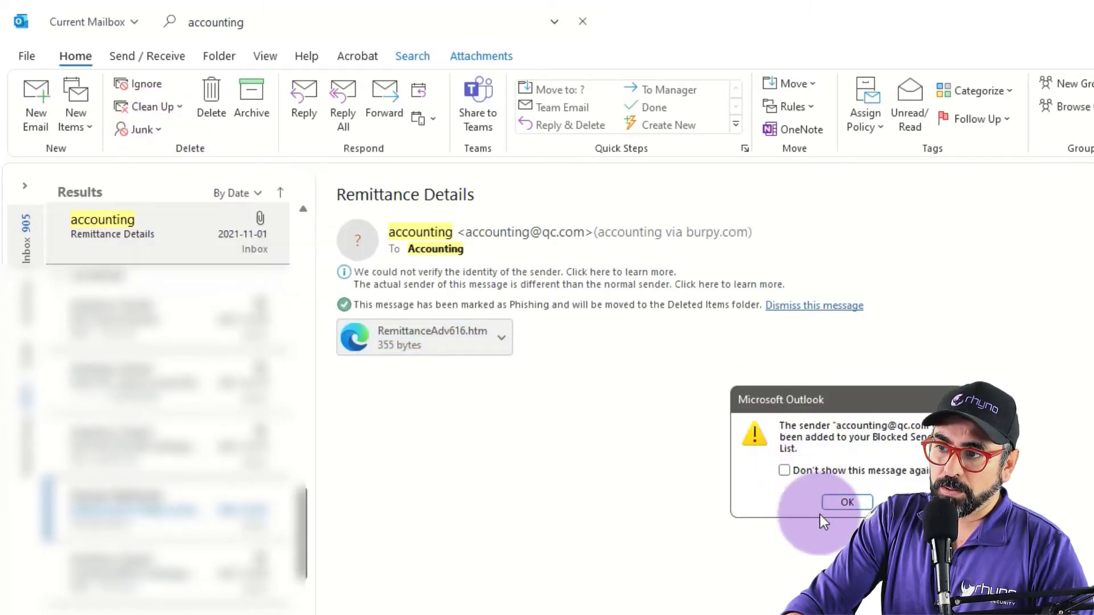
click(846, 502)
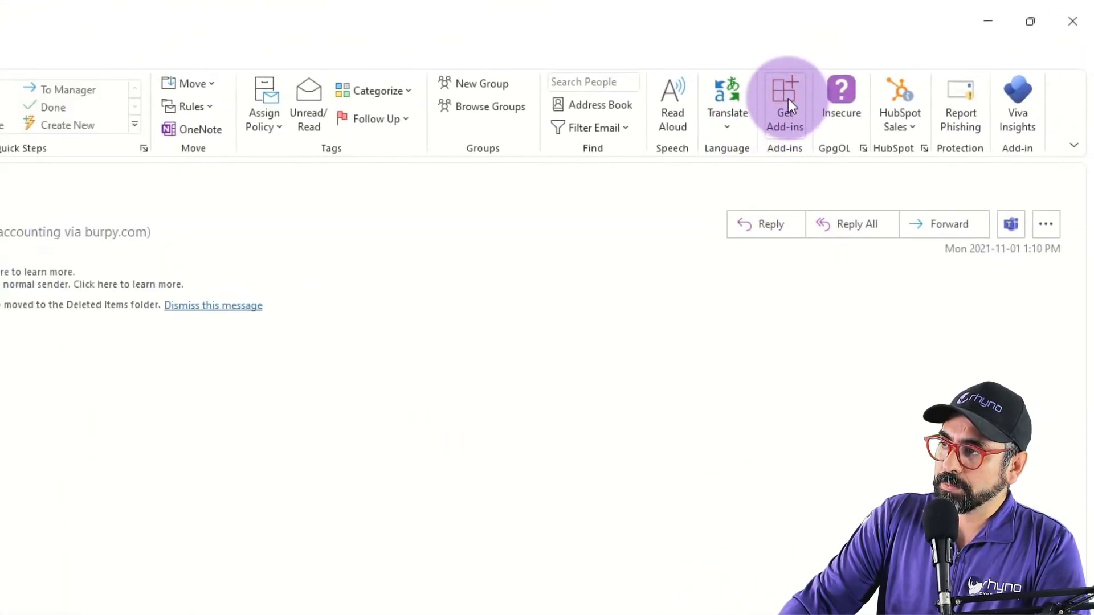
Search the add-ins store for 'report phishing' and view the Report Phishing add-in details
click(784, 105)
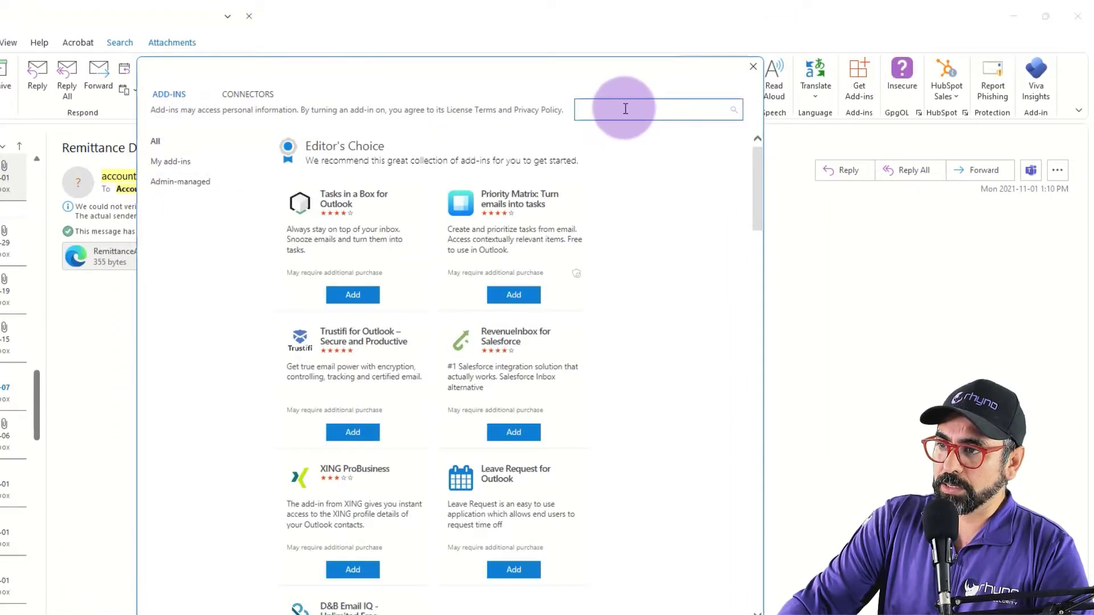
text(report)
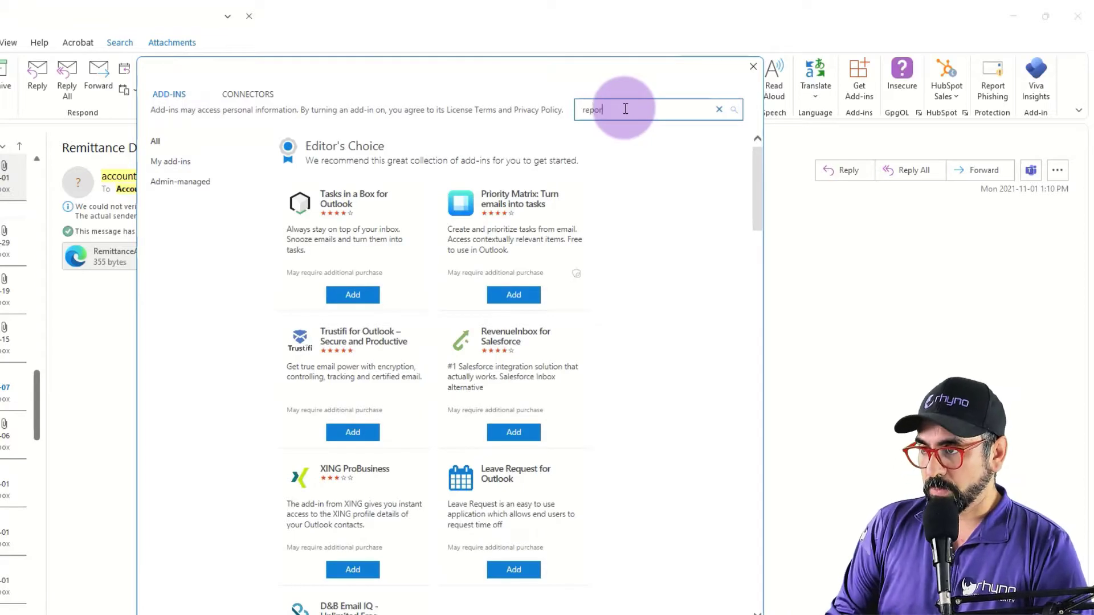
text(phishing)
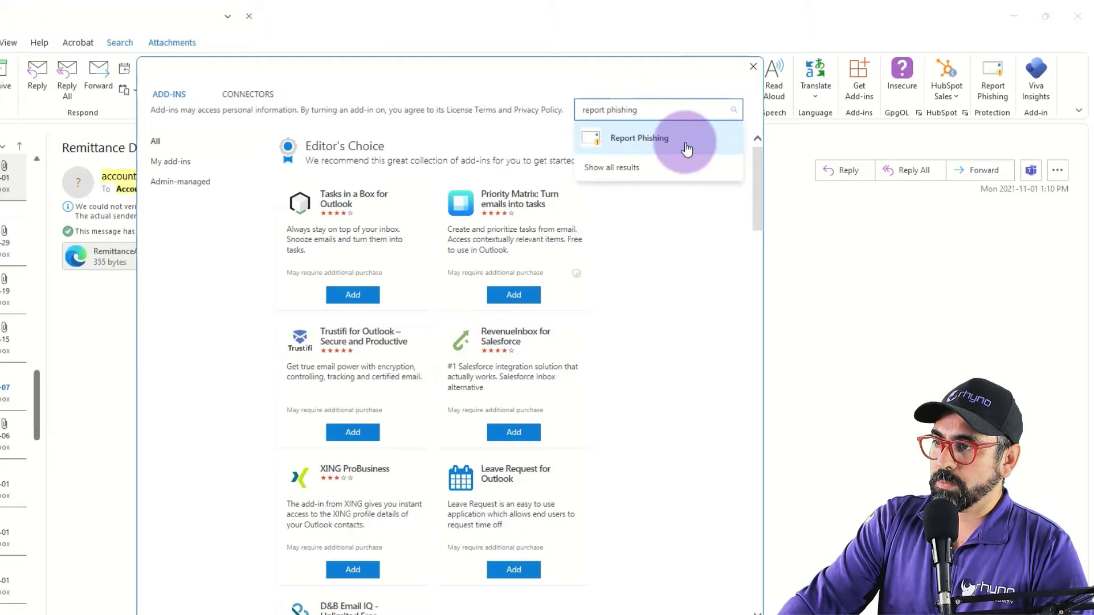
click(638, 138)
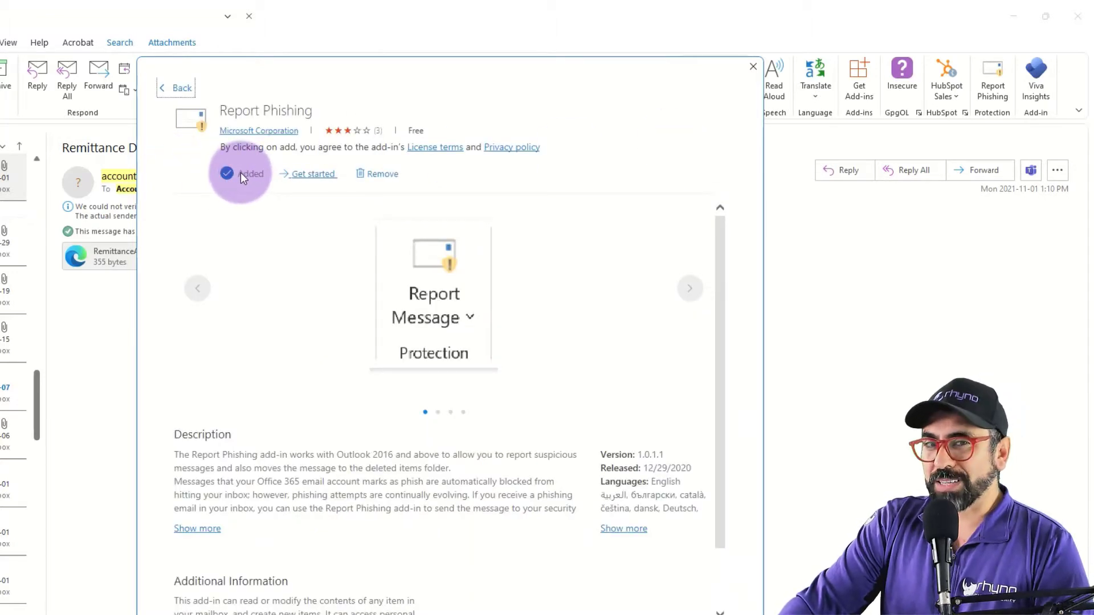
click(689, 288)
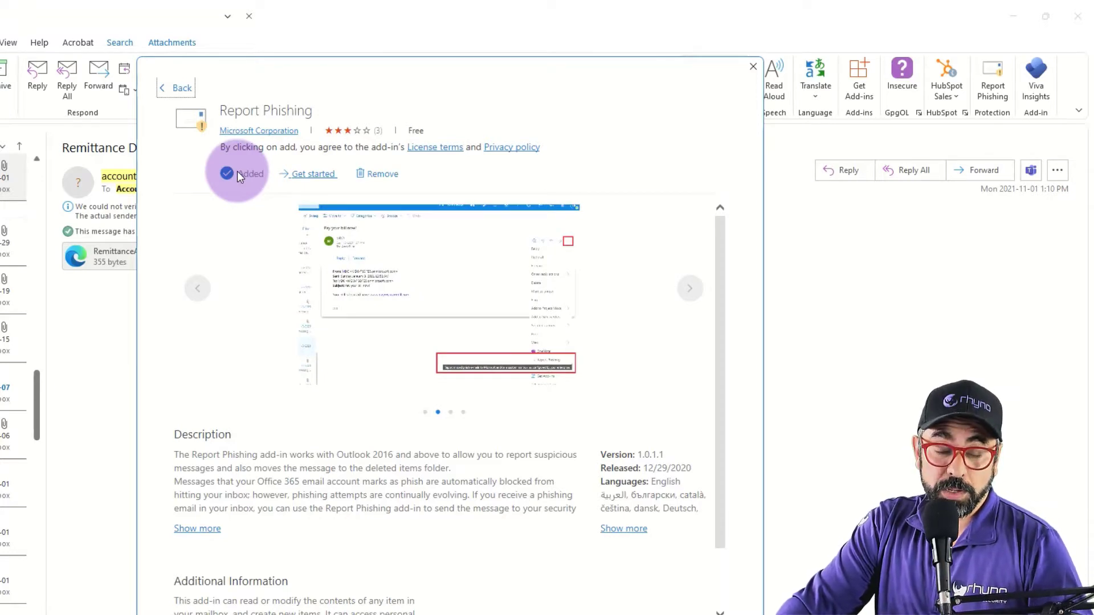
mouse_move(180, 88)
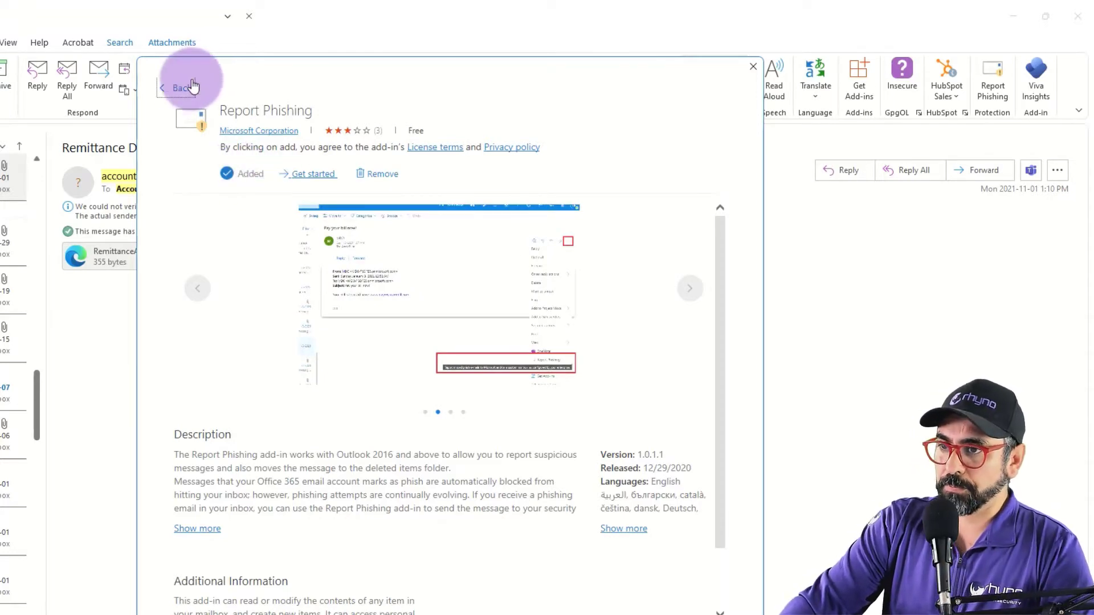
Return to the add-ins list and close the store
click(180, 87)
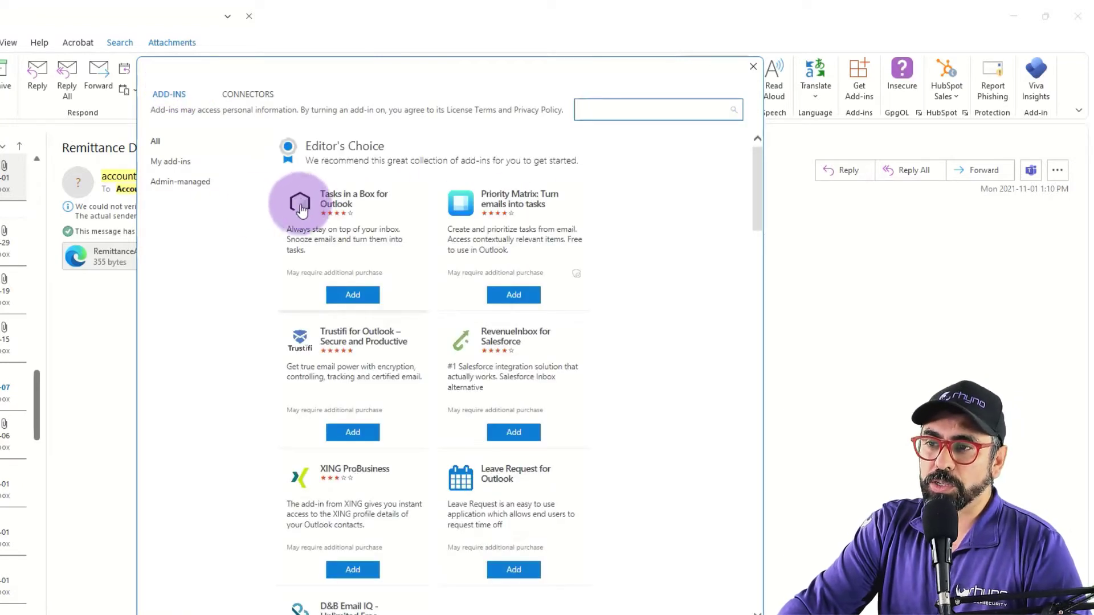
mouse_move(179, 203)
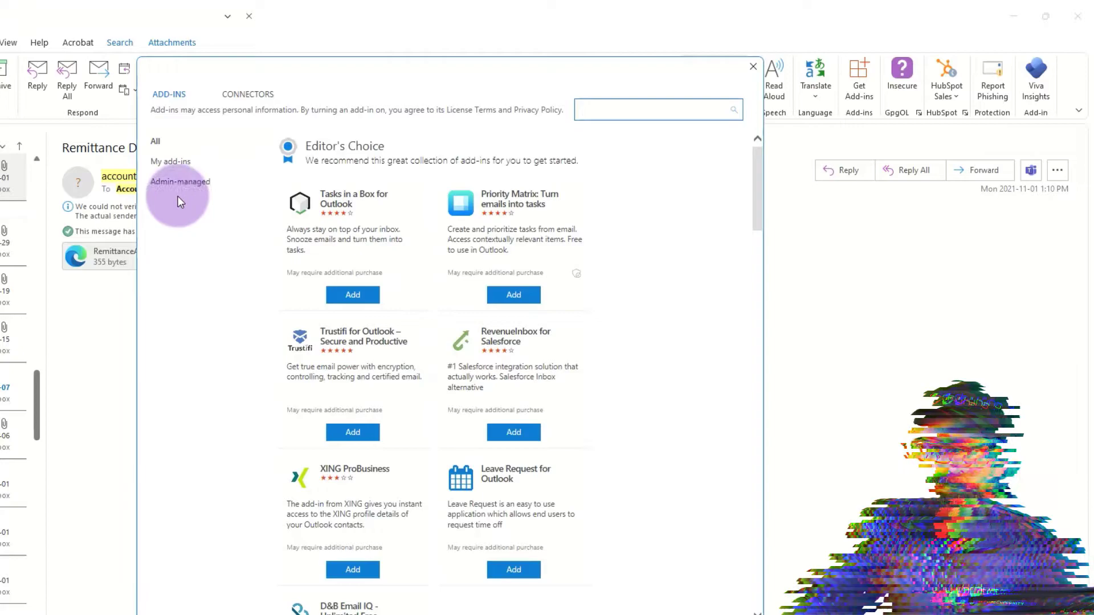
click(751, 66)
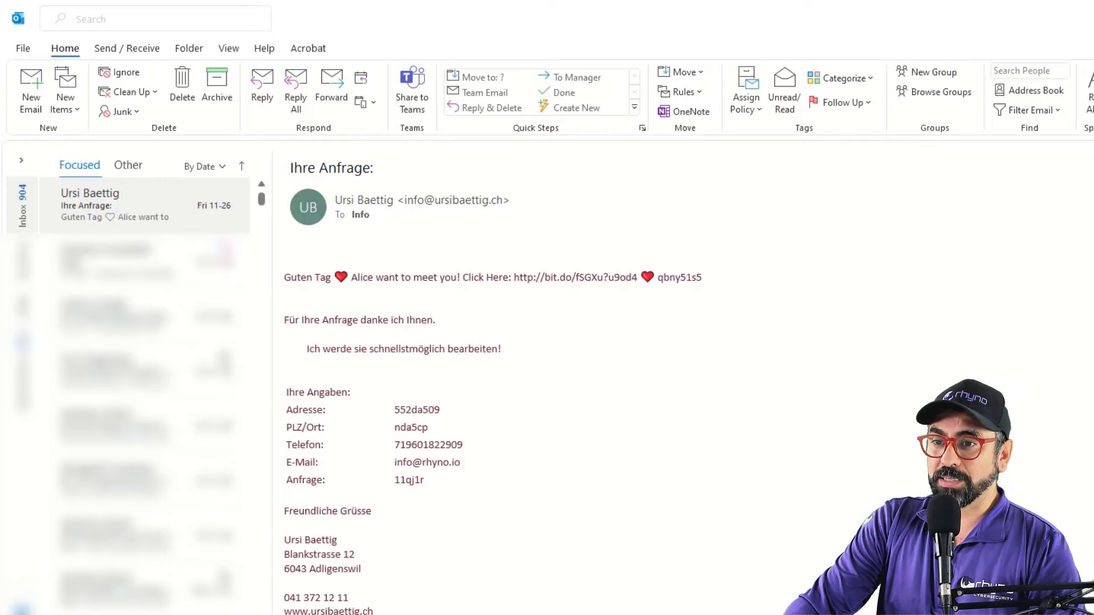
mouse_move(122, 112)
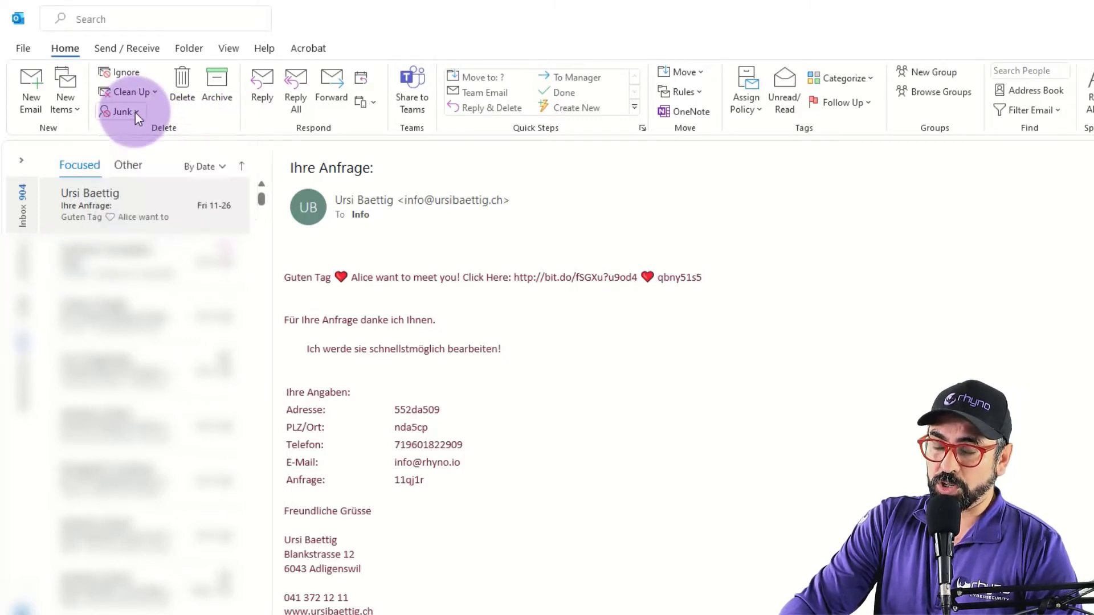
Block the sender of the German Ihre Anfrage spam email and confirm
click(123, 111)
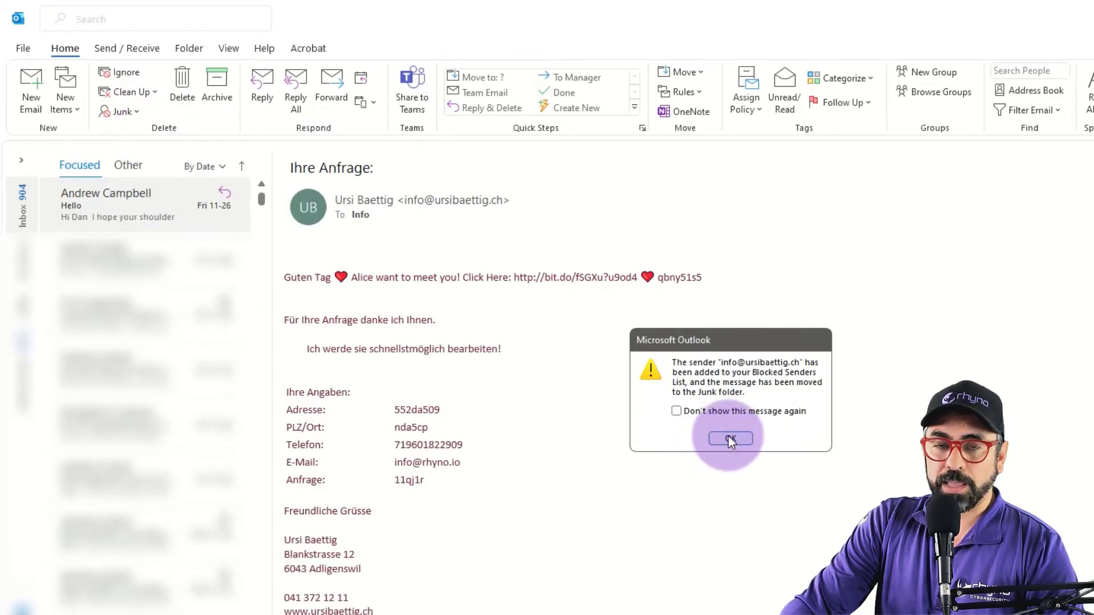
click(729, 438)
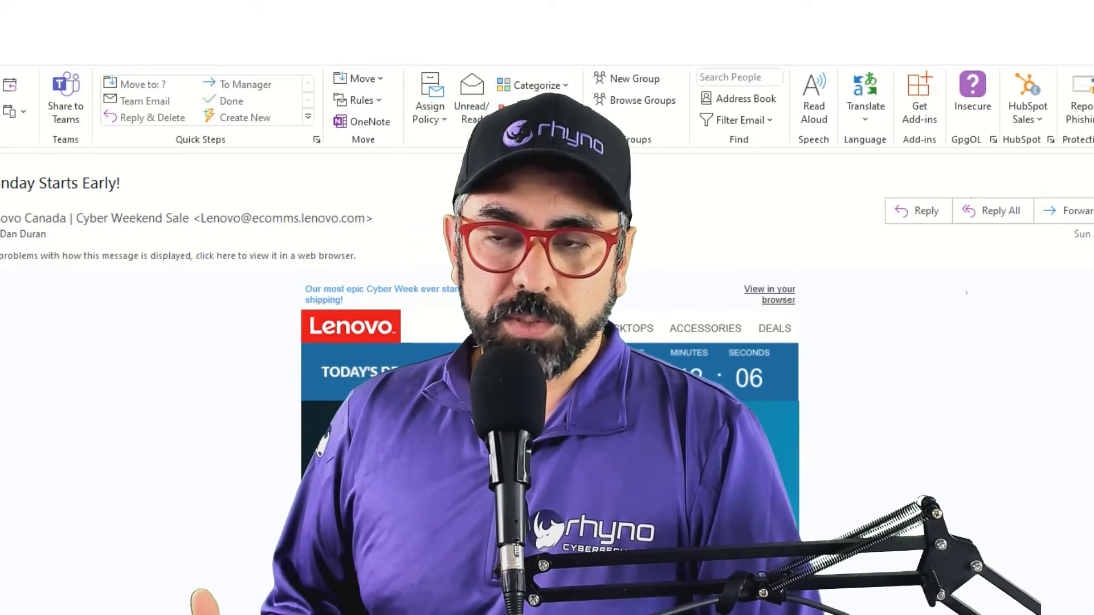
Scroll through the Lenovo Cyber Weekend Sale email to its footer with the Unsubscribe link
scroll(down, 3)
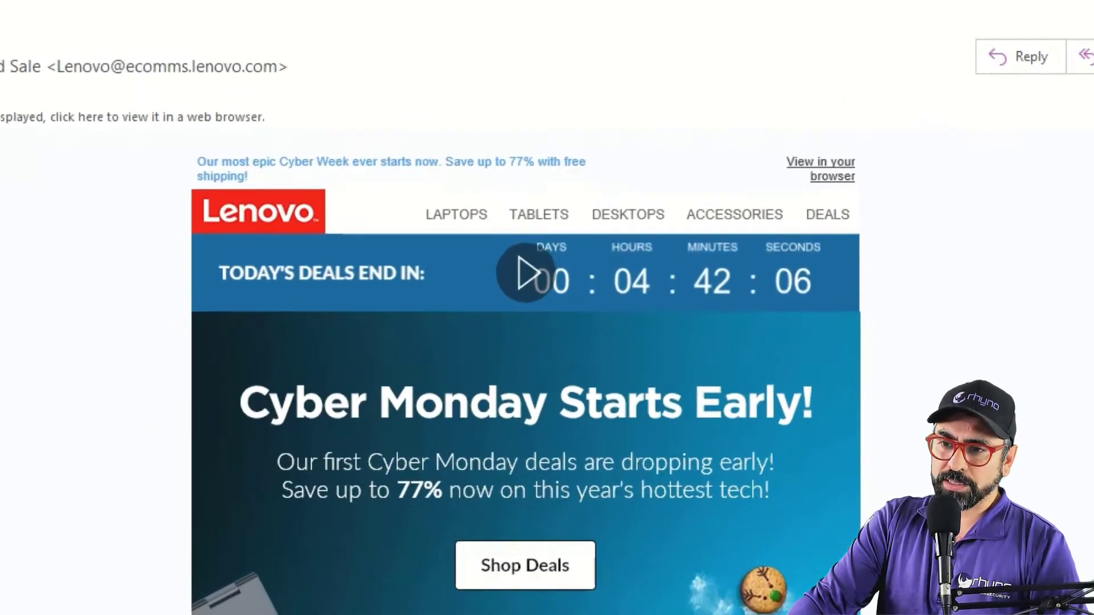
scroll(up, 3)
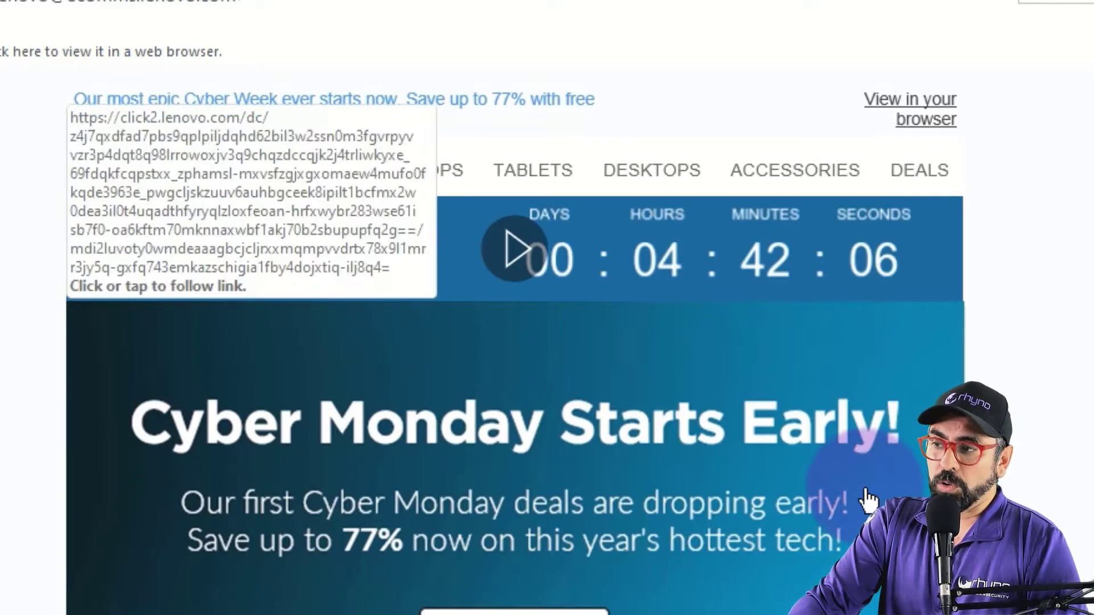
scroll(down, 3)
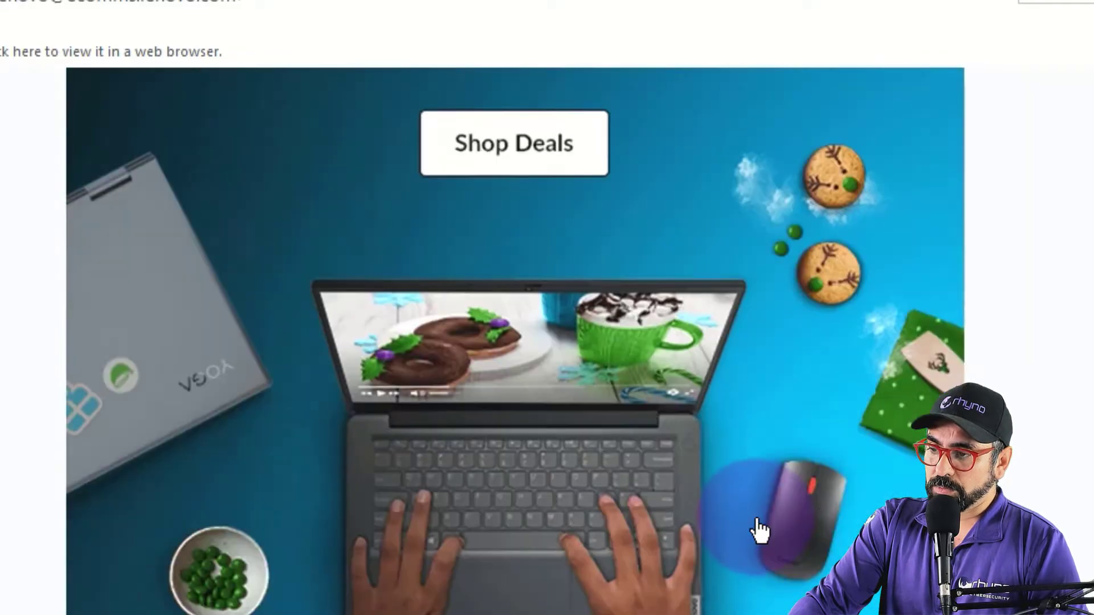
scroll(down, 3)
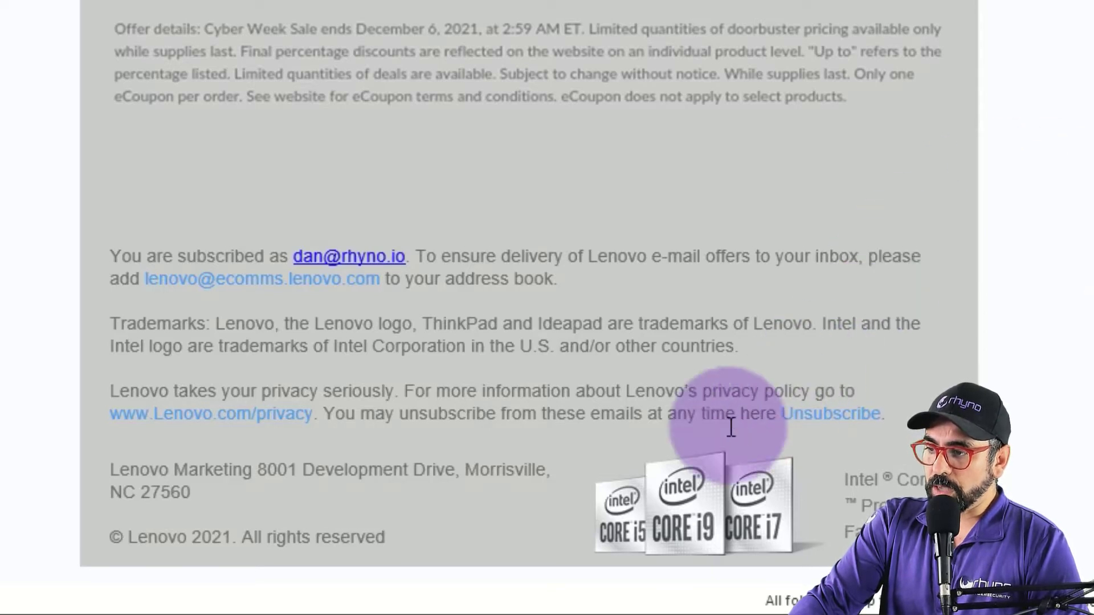
mouse_move(830, 412)
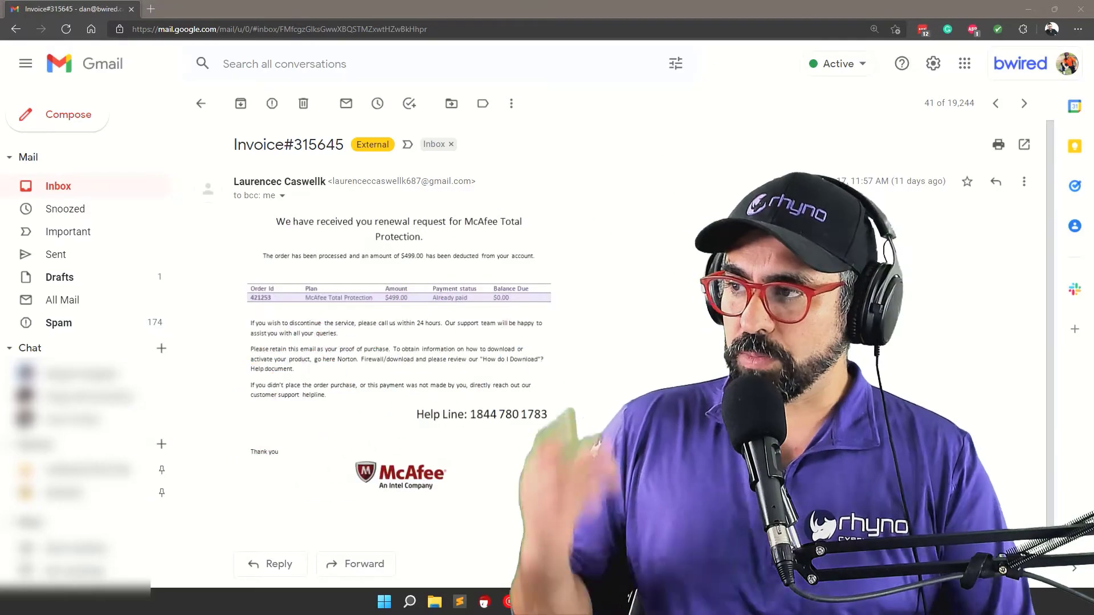
Zoom into the fake McAfee Invoice#315645 email in Gmail
key(ctrl+plus)
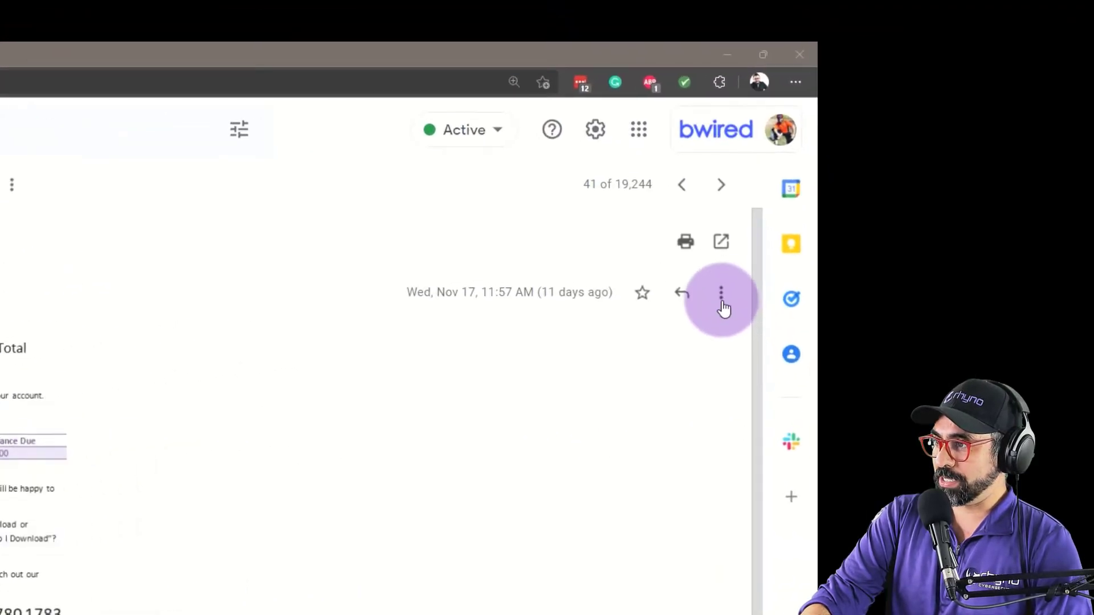
Report the fake McAfee invoice email as phishing from the message's More menu
click(720, 293)
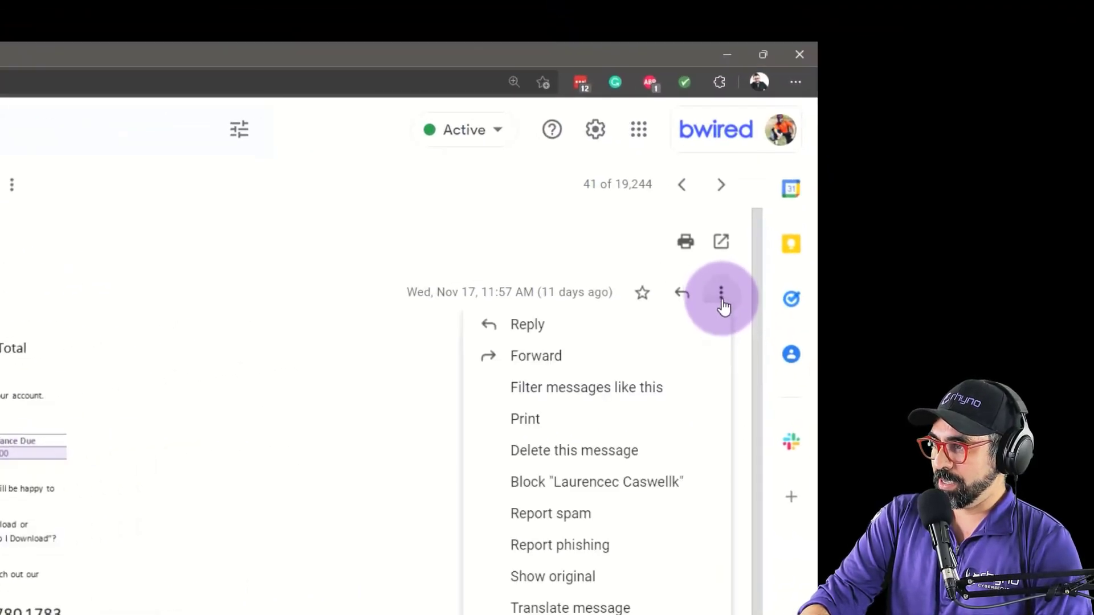
mouse_move(604, 571)
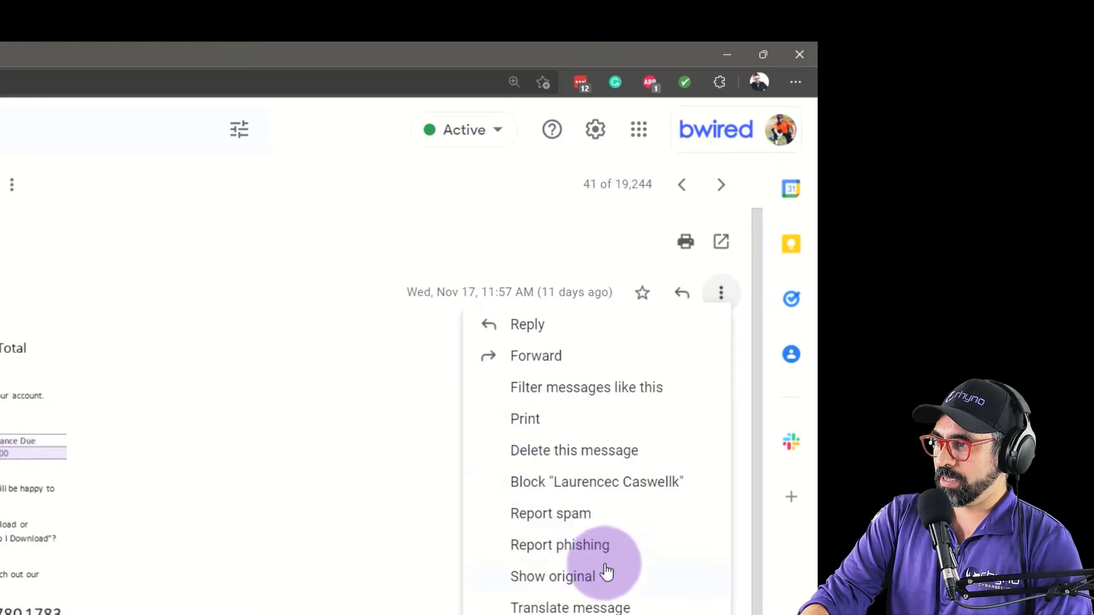
mouse_move(561, 545)
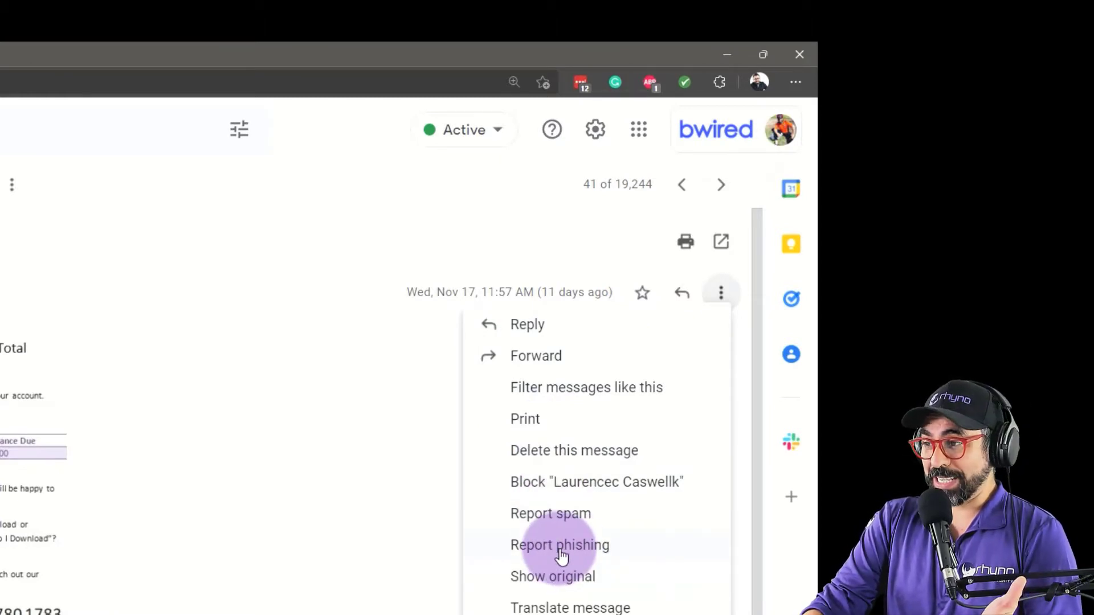
mouse_move(550, 530)
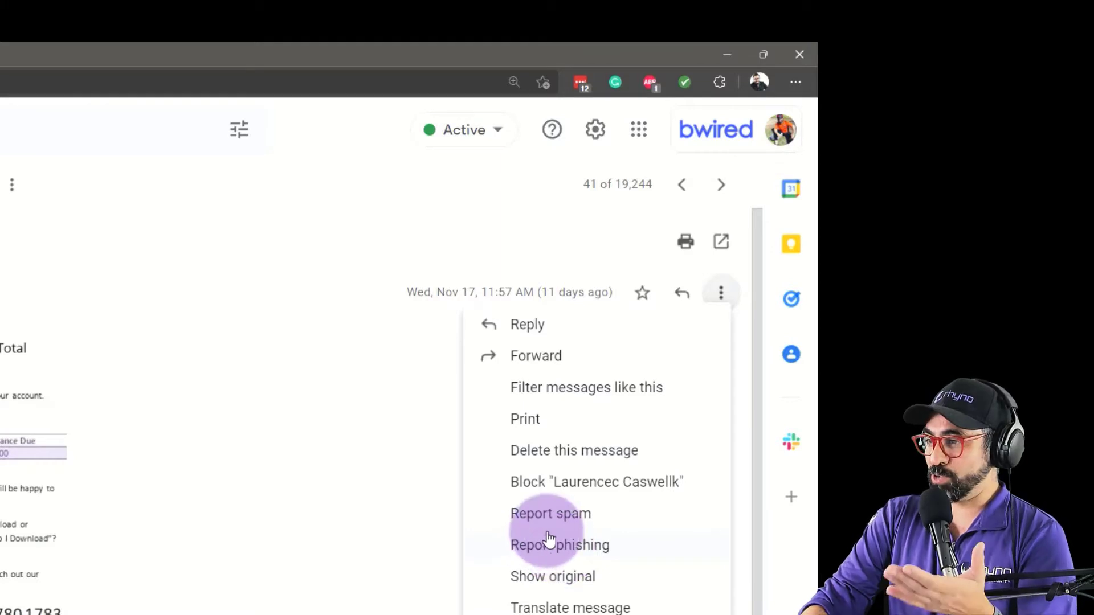
mouse_move(589, 556)
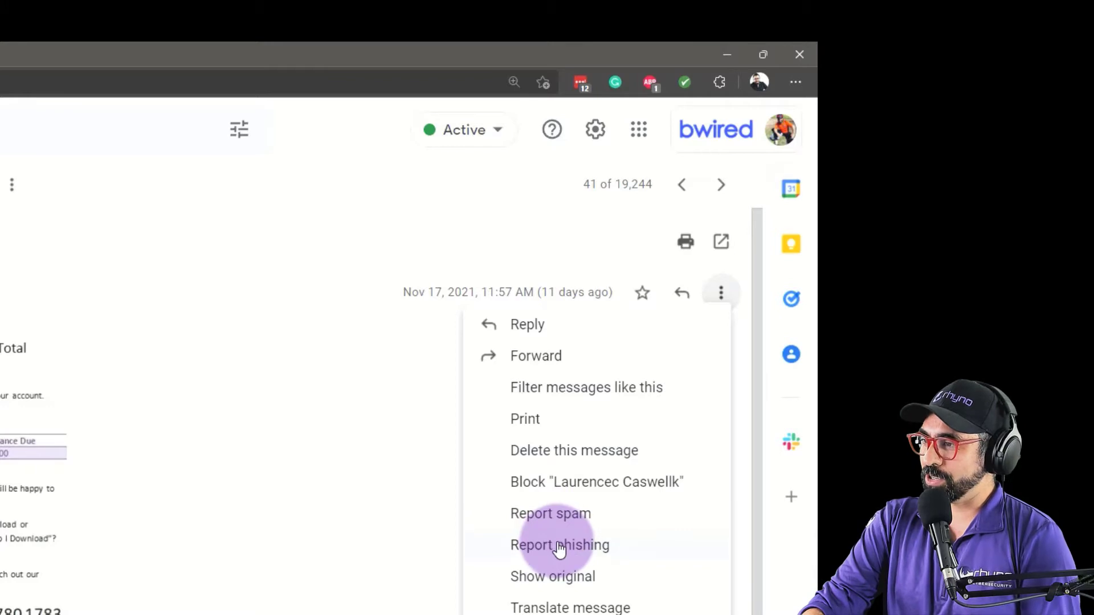
click(560, 544)
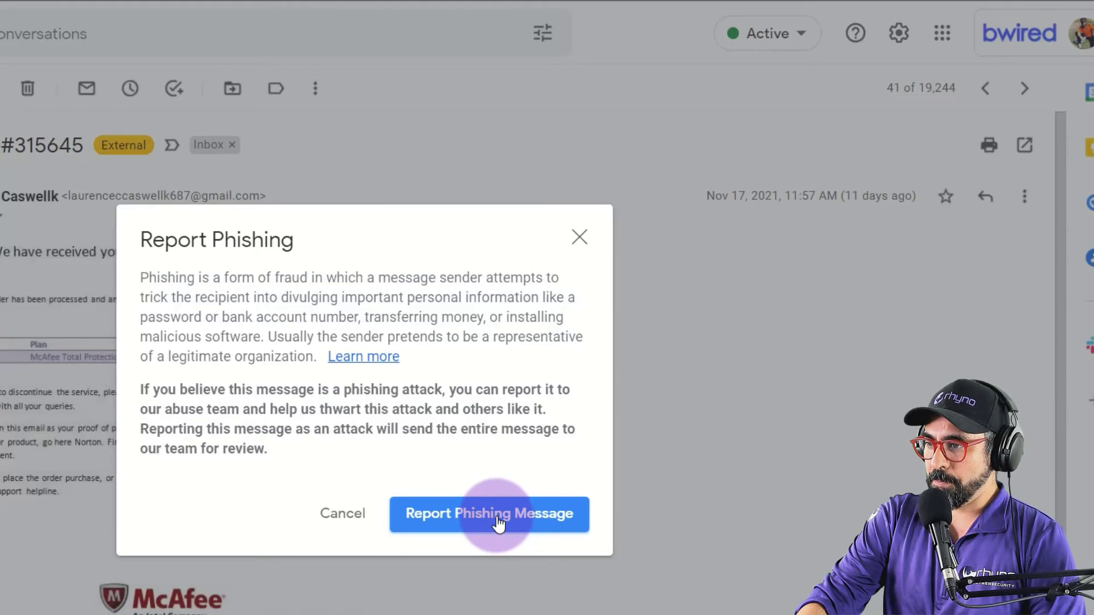
click(489, 513)
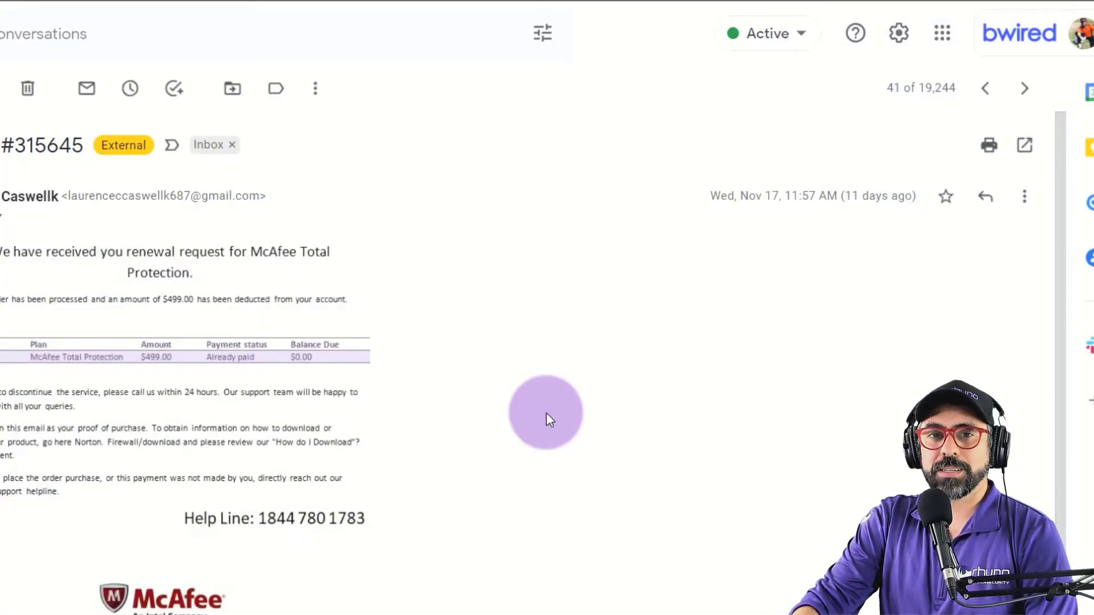
mouse_move(551, 450)
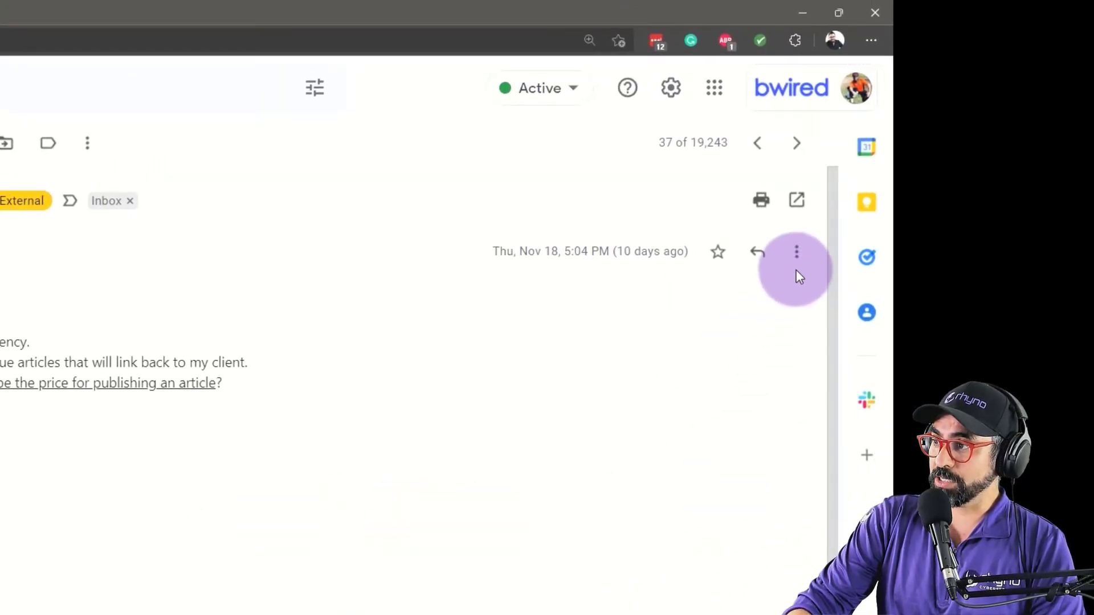
Report the article-publishing pitch email as spam and block its sender
click(797, 251)
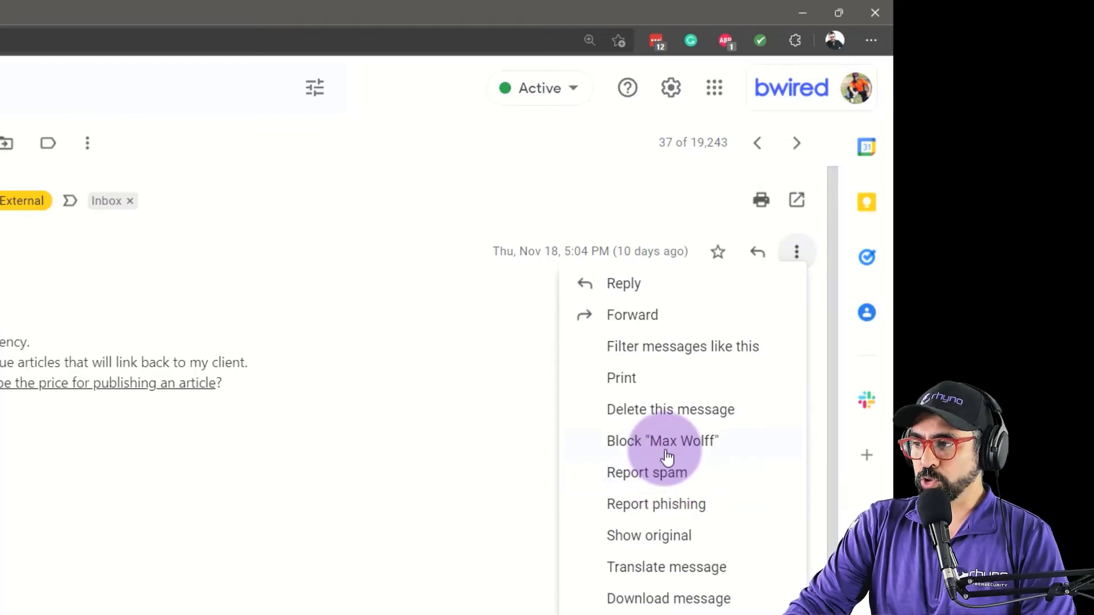
mouse_move(668, 480)
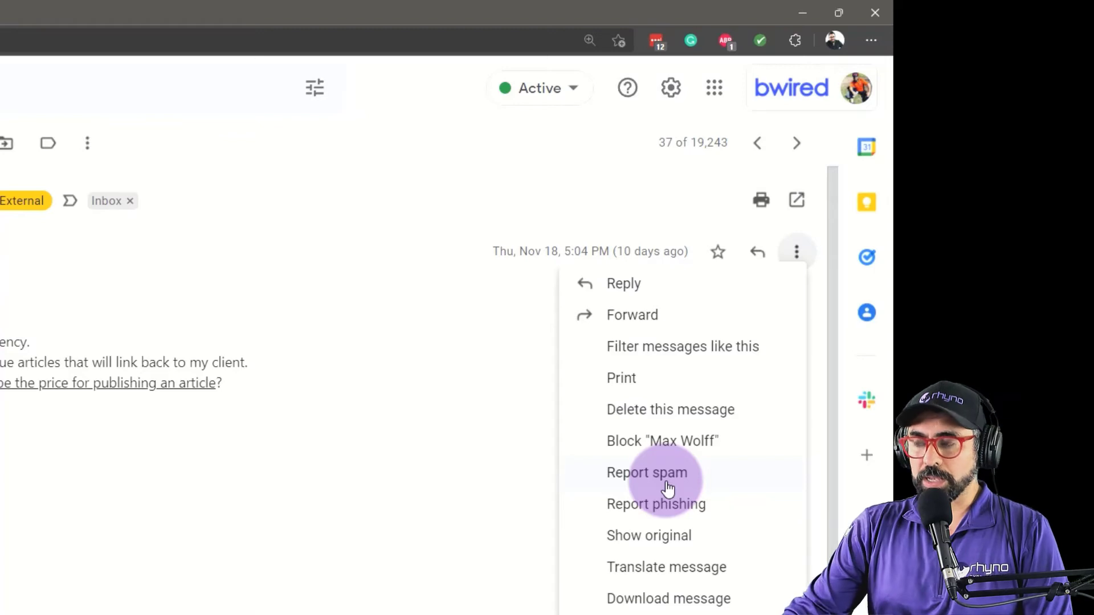
click(647, 472)
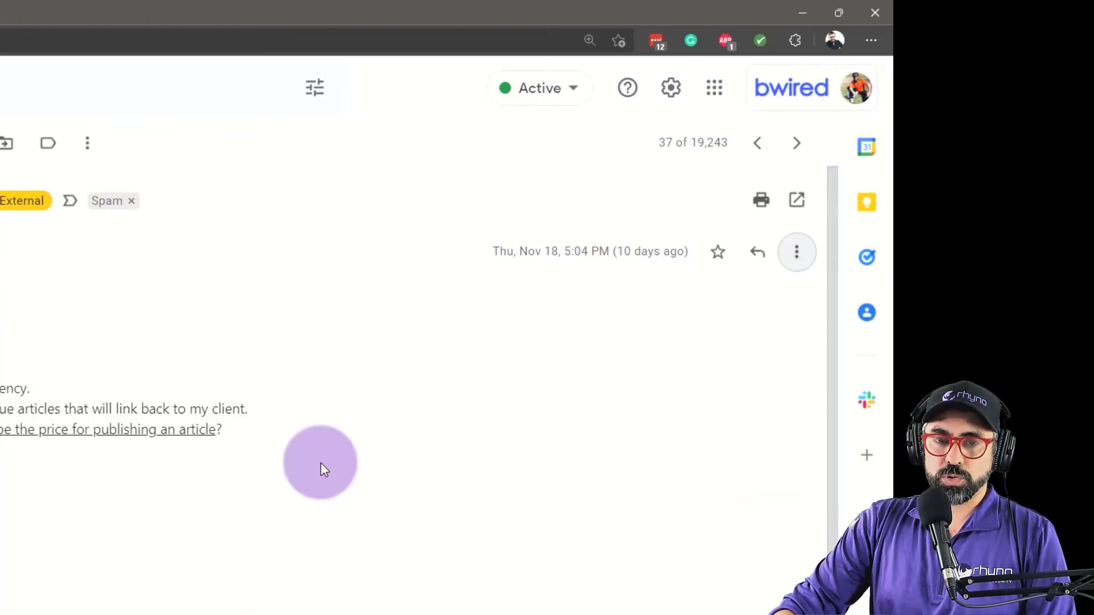
click(796, 252)
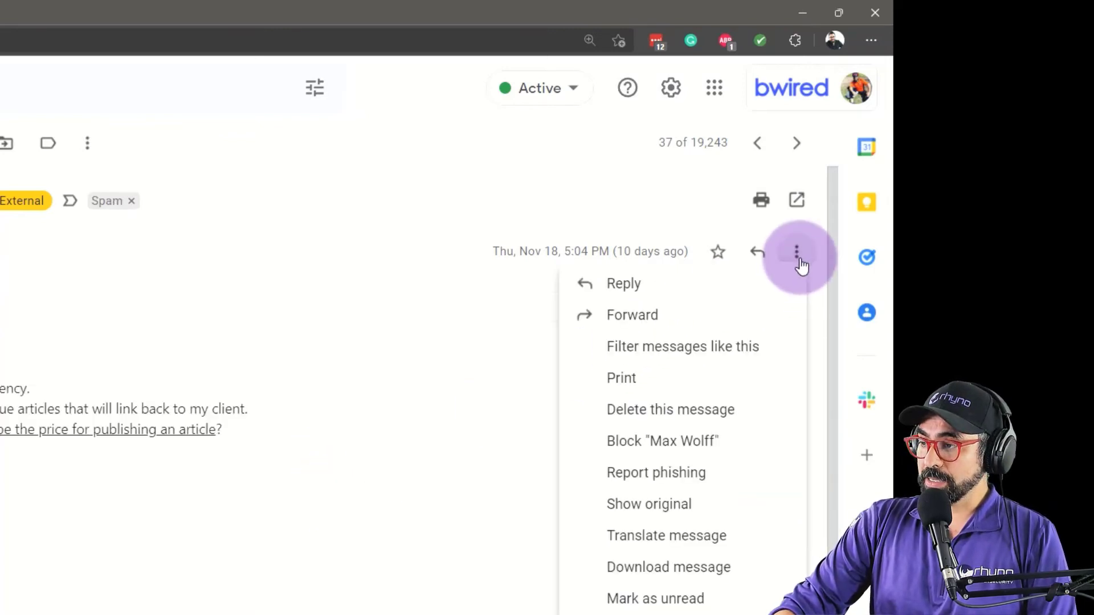
click(661, 439)
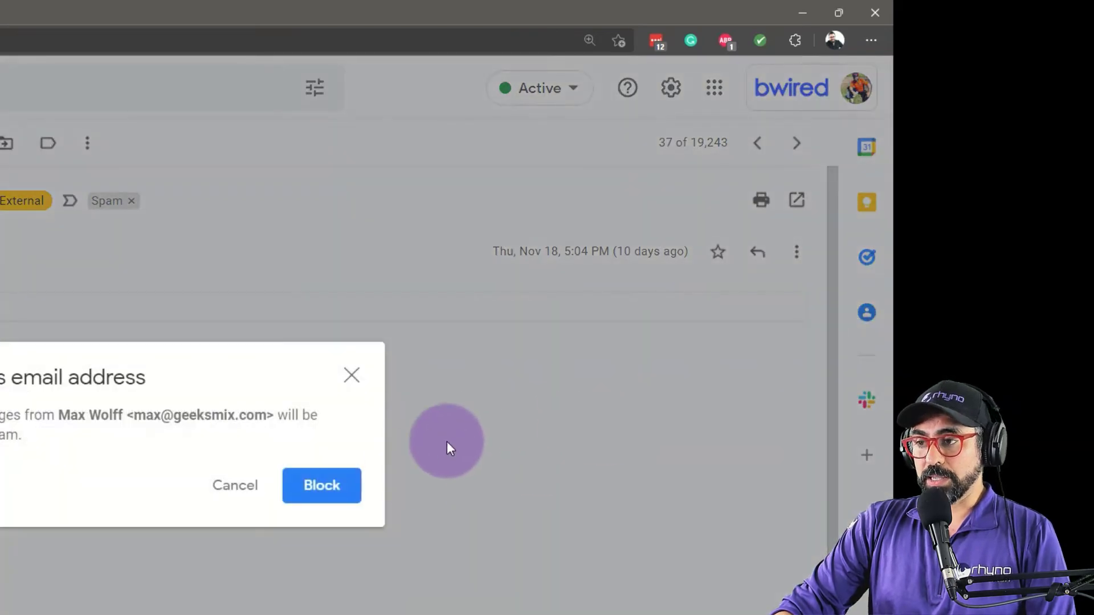
click(235, 485)
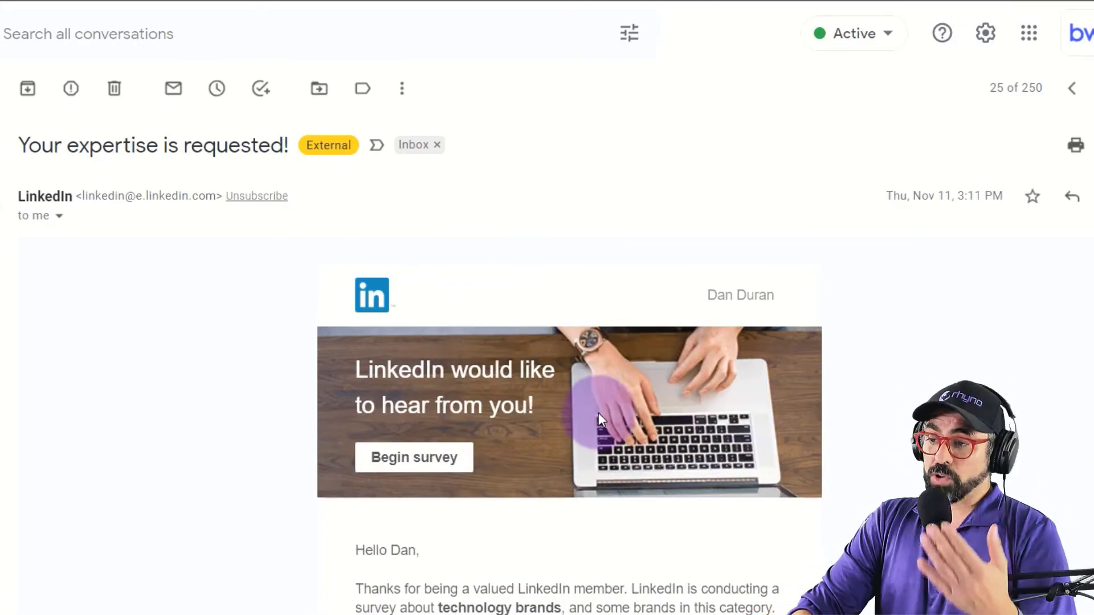
Unsubscribe from LinkedIn messages via the link beside the sender address and confirm
scroll(down, 3)
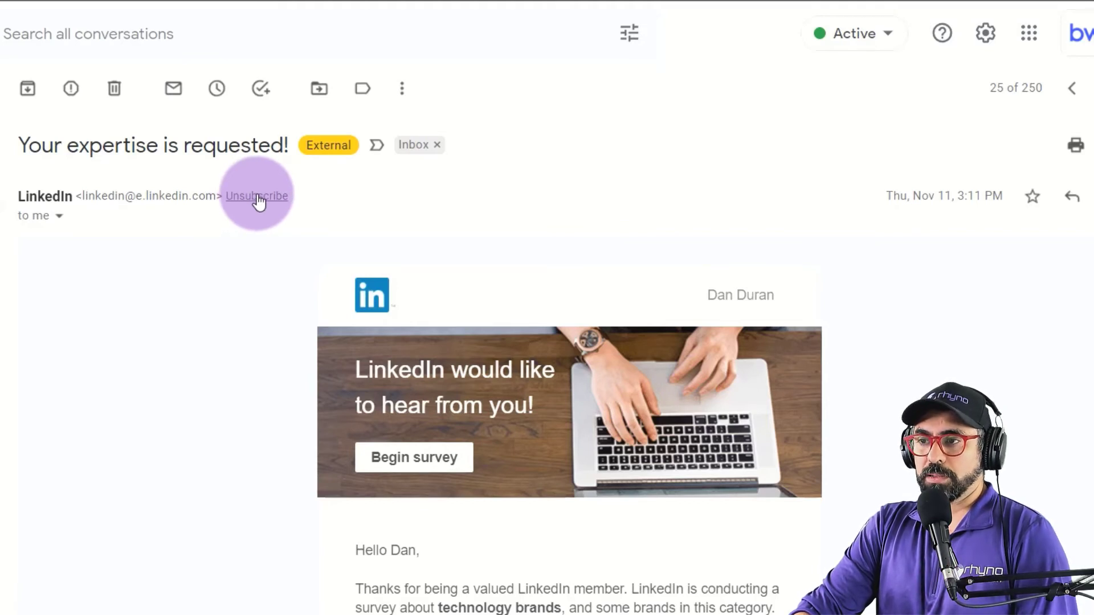
click(256, 195)
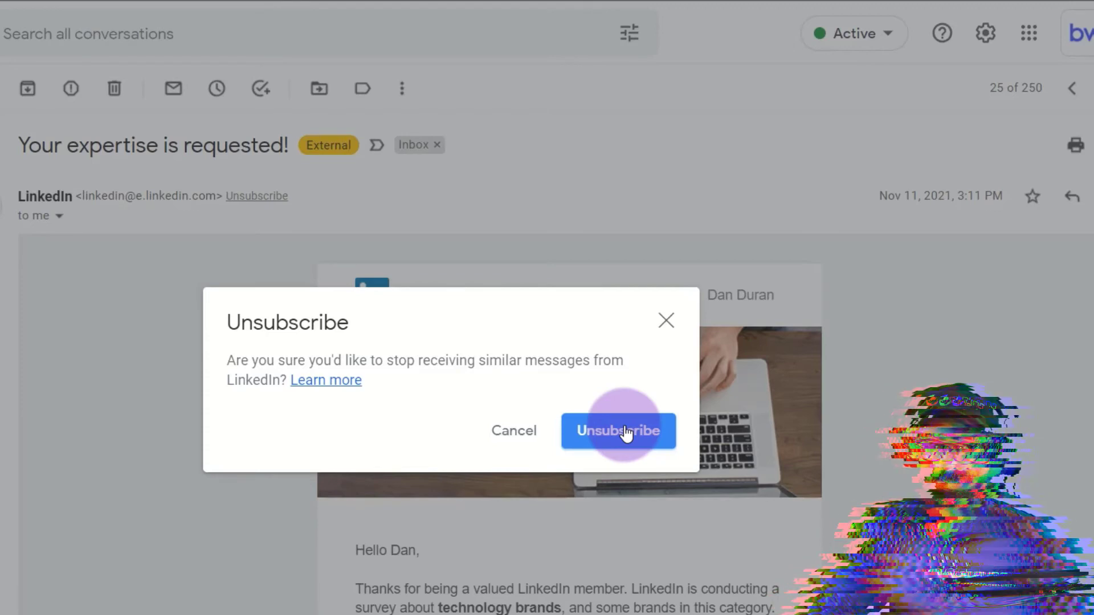
click(618, 431)
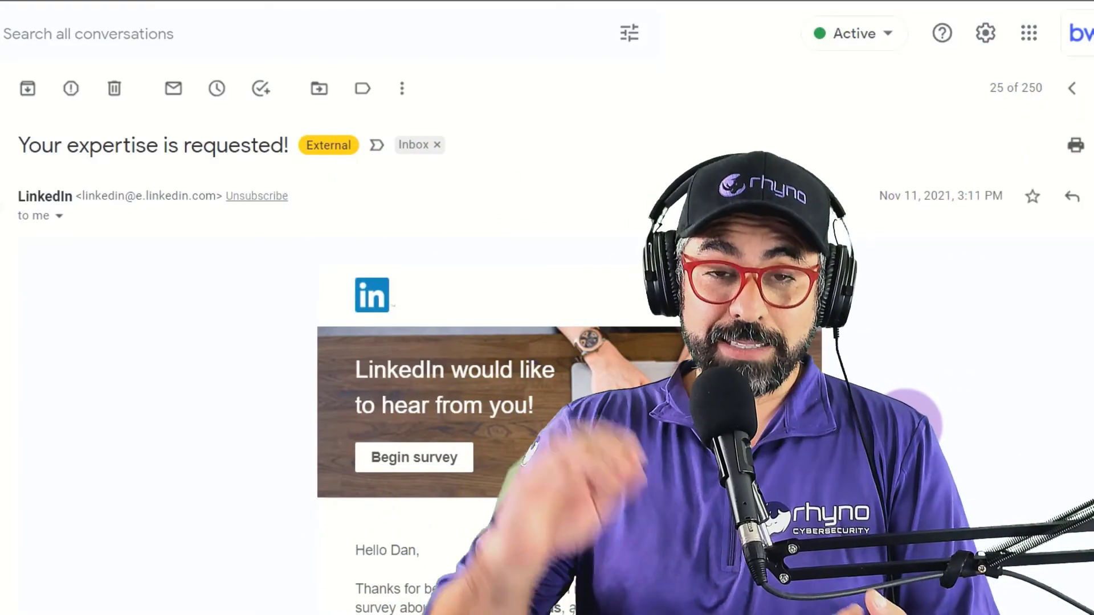